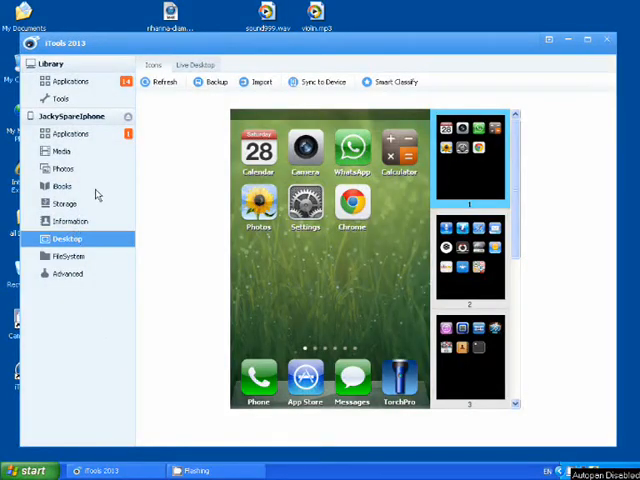
# Step: View the iPhone's screen live, then show its music library listing sound999 and violin
pyautogui.click(196, 64)
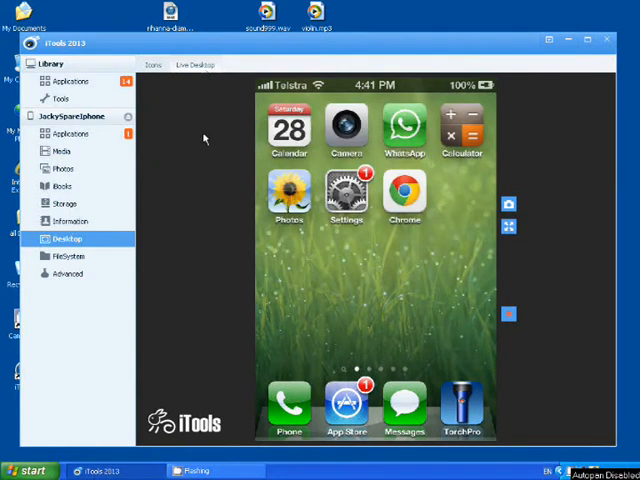
pyautogui.click(62, 152)
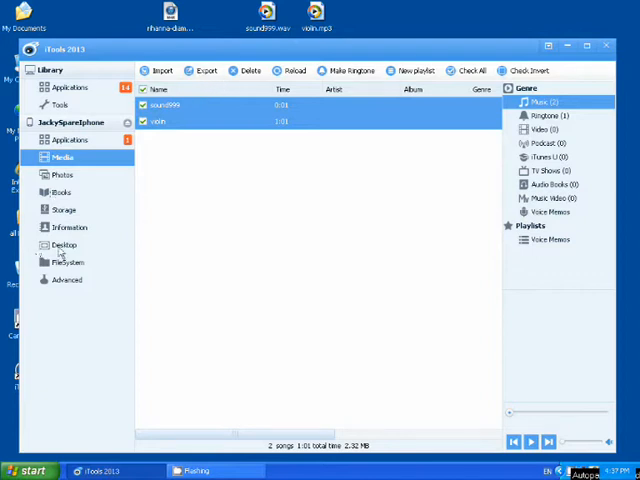
# Step: Delete sound999 and violin from the iPhone, confirm, then re-add both songs
pyautogui.click(64, 244)
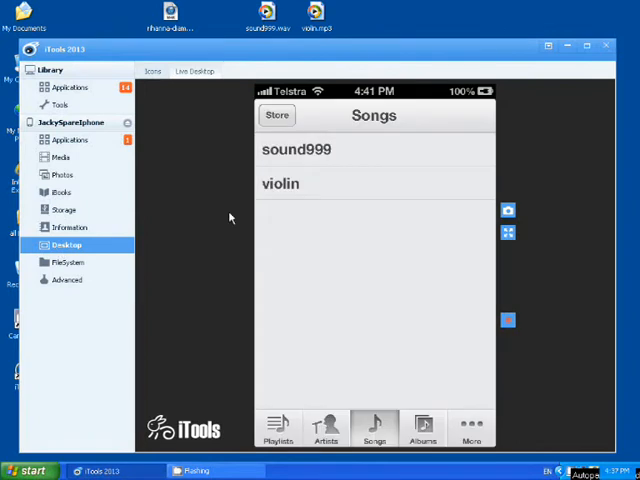
pyautogui.click(60, 156)
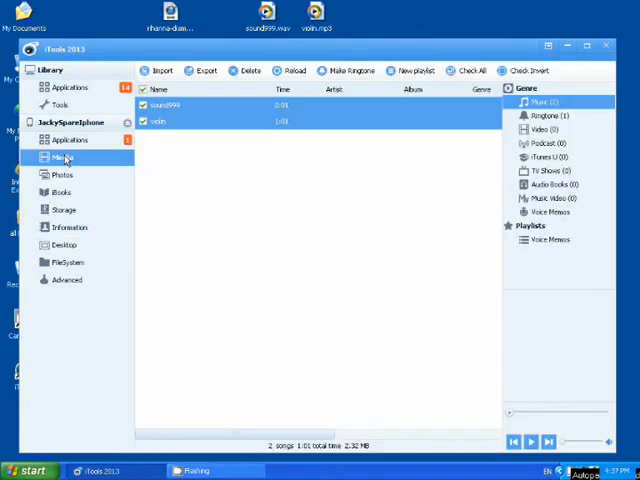
pyautogui.click(250, 70)
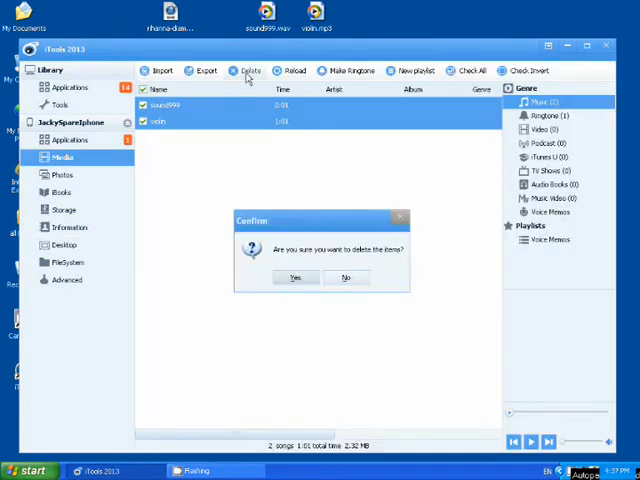
pyautogui.click(294, 276)
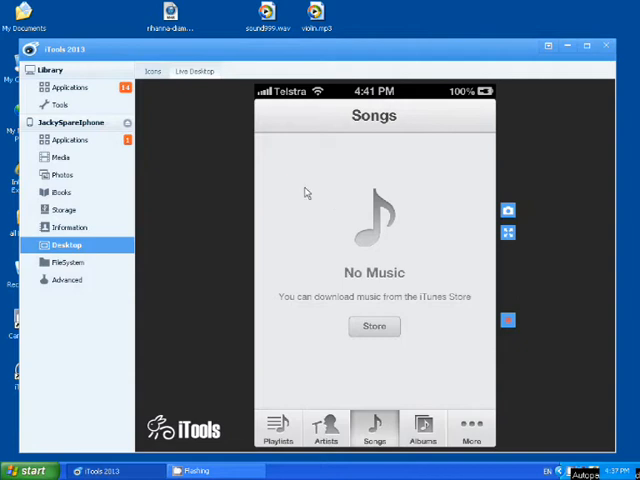
pyautogui.click(62, 156)
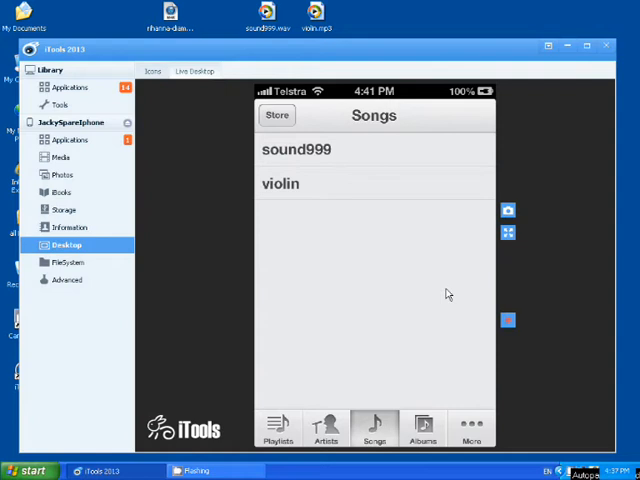
pyautogui.moveTo(64, 164)
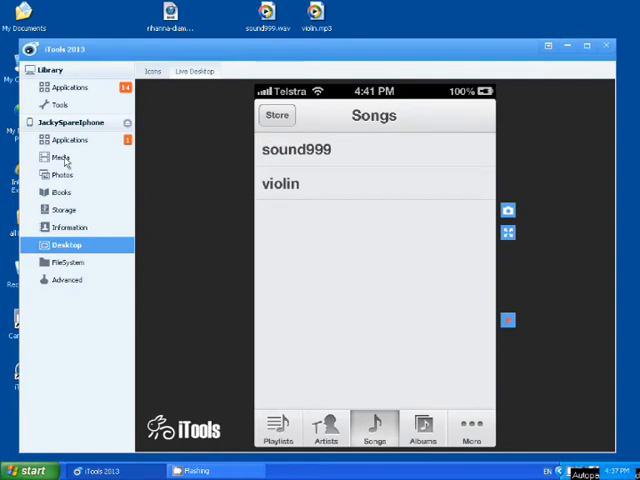
# Step: Delete the duplicate rihanna-diamonds ringtone, leaving a single copy on the iPhone
pyautogui.click(62, 156)
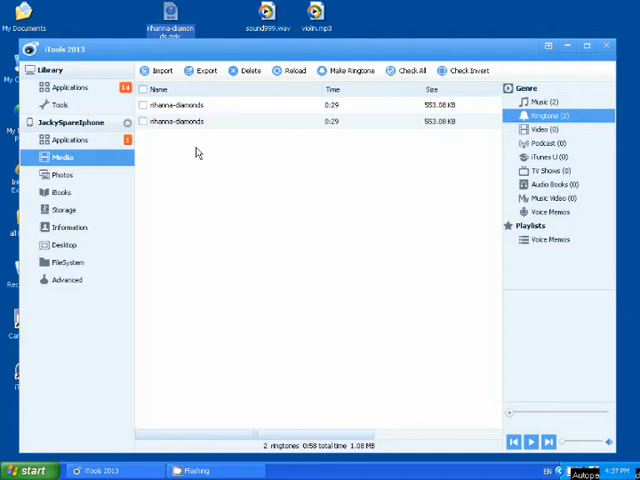
pyautogui.moveTo(208, 206)
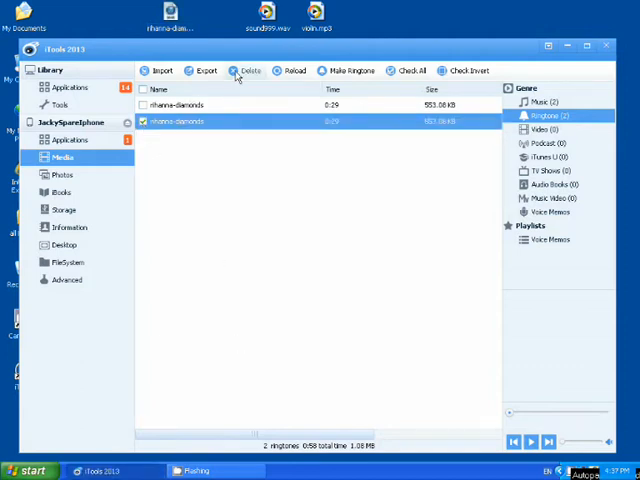
pyautogui.click(250, 70)
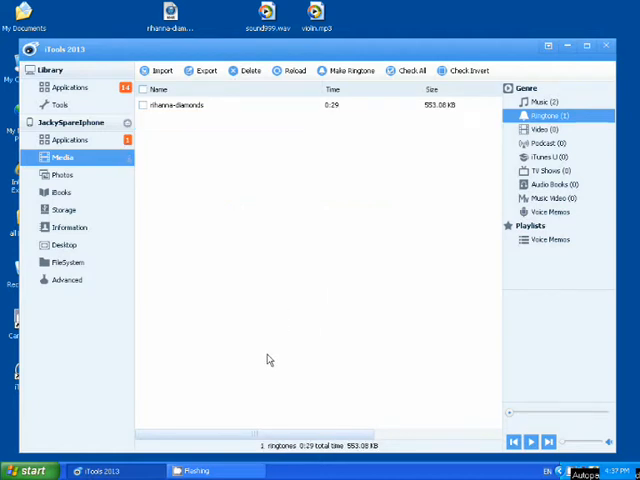
pyautogui.moveTo(266, 348)
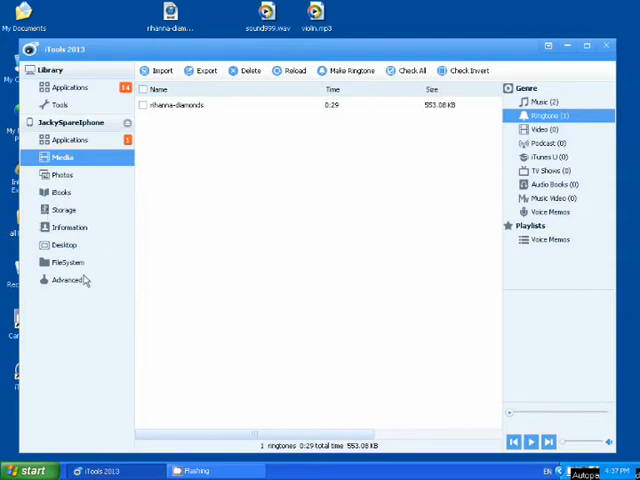
pyautogui.moveTo(292, 296)
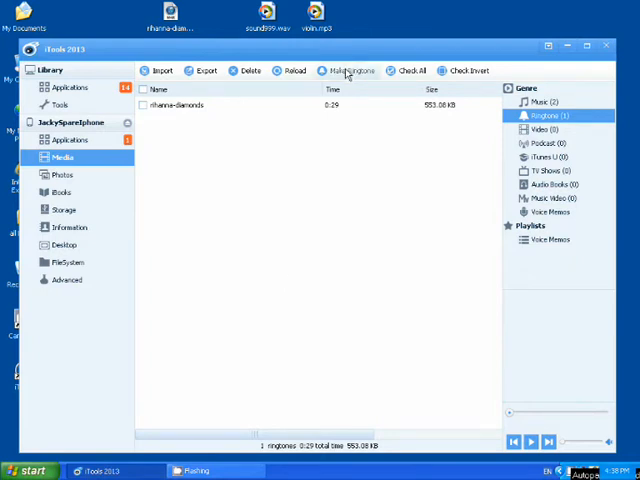
# Step: Show the first iPhone's home screen live with the second iPhone now connected
pyautogui.click(66, 244)
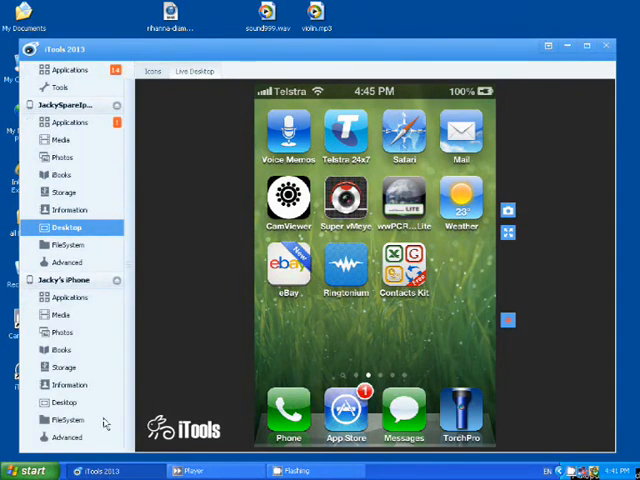
# Step: Show the second iPhone's home screen in Live Desktop view
pyautogui.click(66, 400)
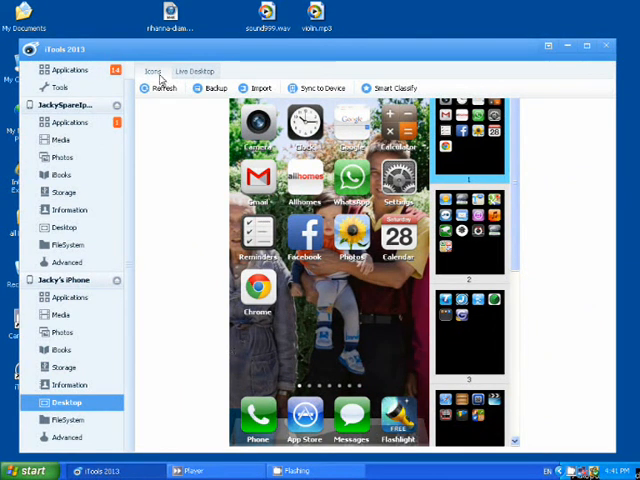
pyautogui.click(194, 72)
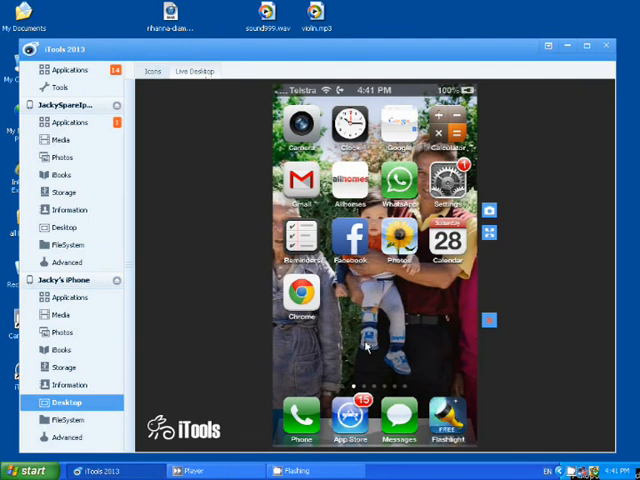